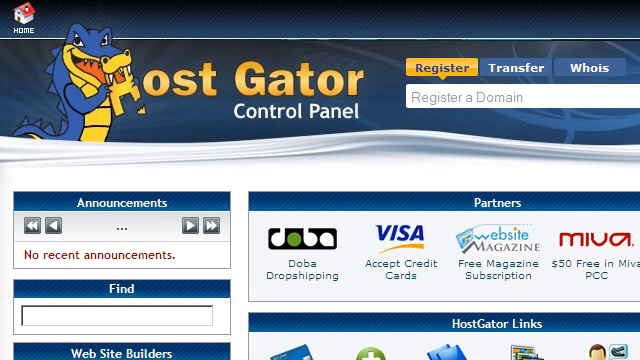
scroll("down", 3)
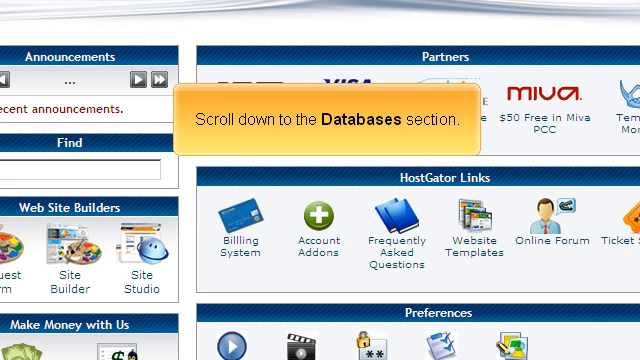
scroll("down", 3)
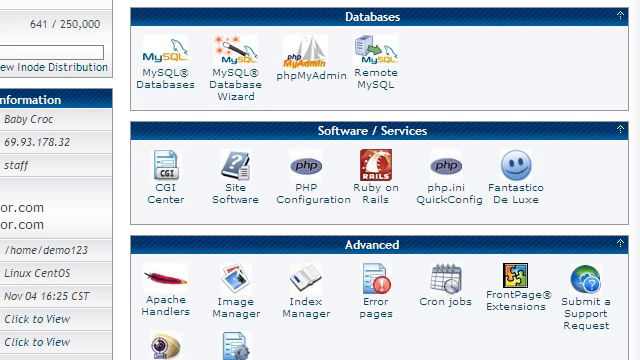
mouse_move(374, 57)
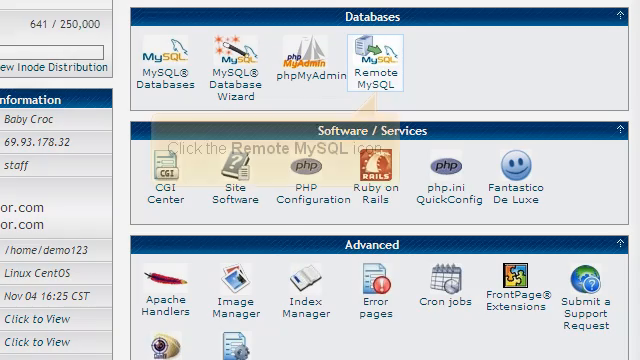
mouse_move(383, 55)
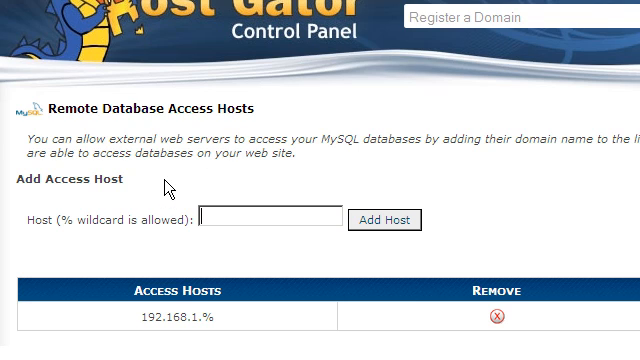
type("123.123.")
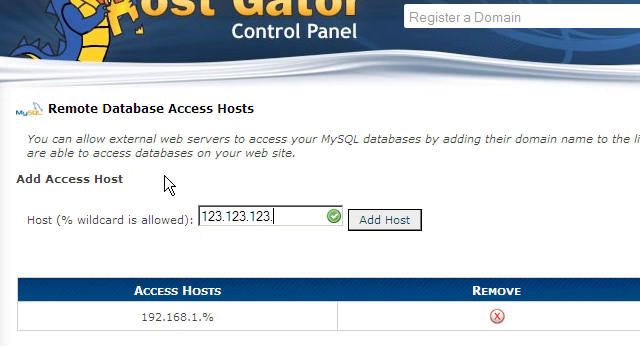
type("123")
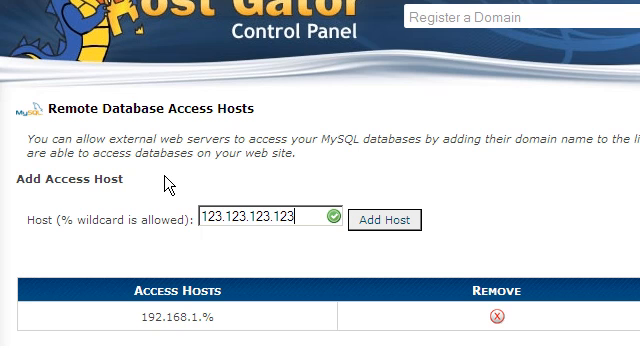